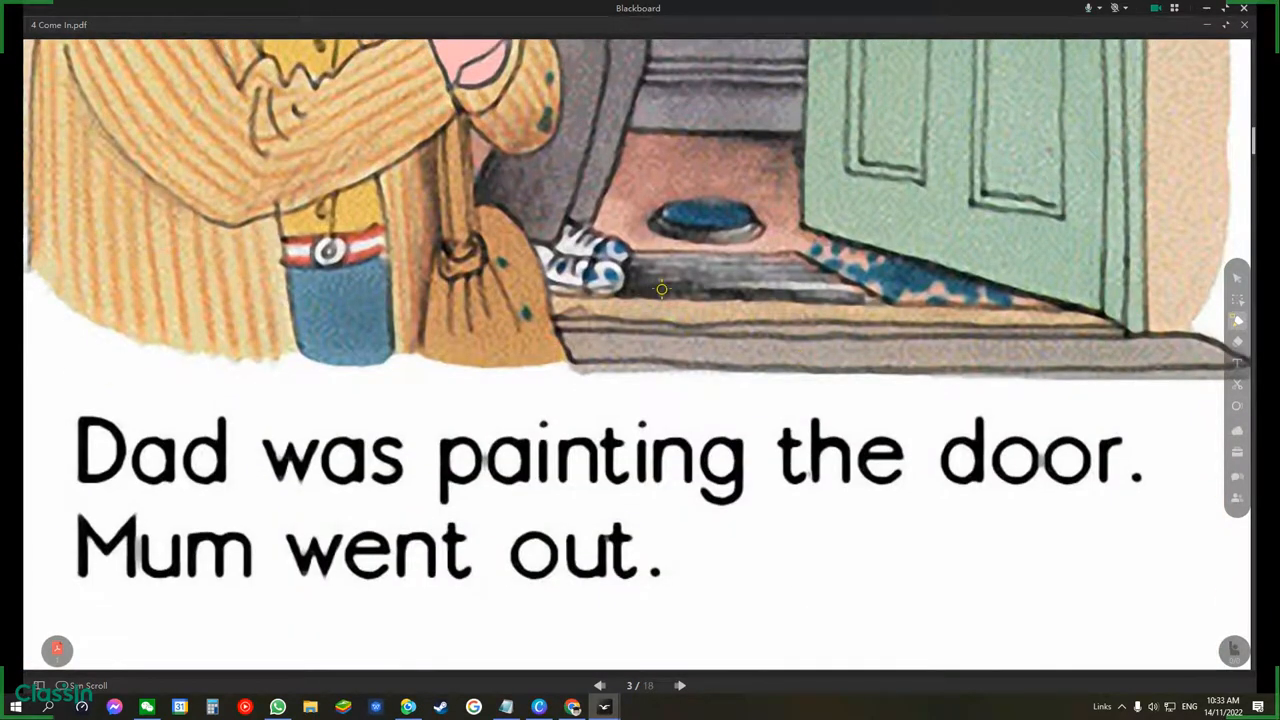
- Advance the Come In PDF from page 3 to page 7, reaching "'Come in,' said Biff."
left_click(680, 685)
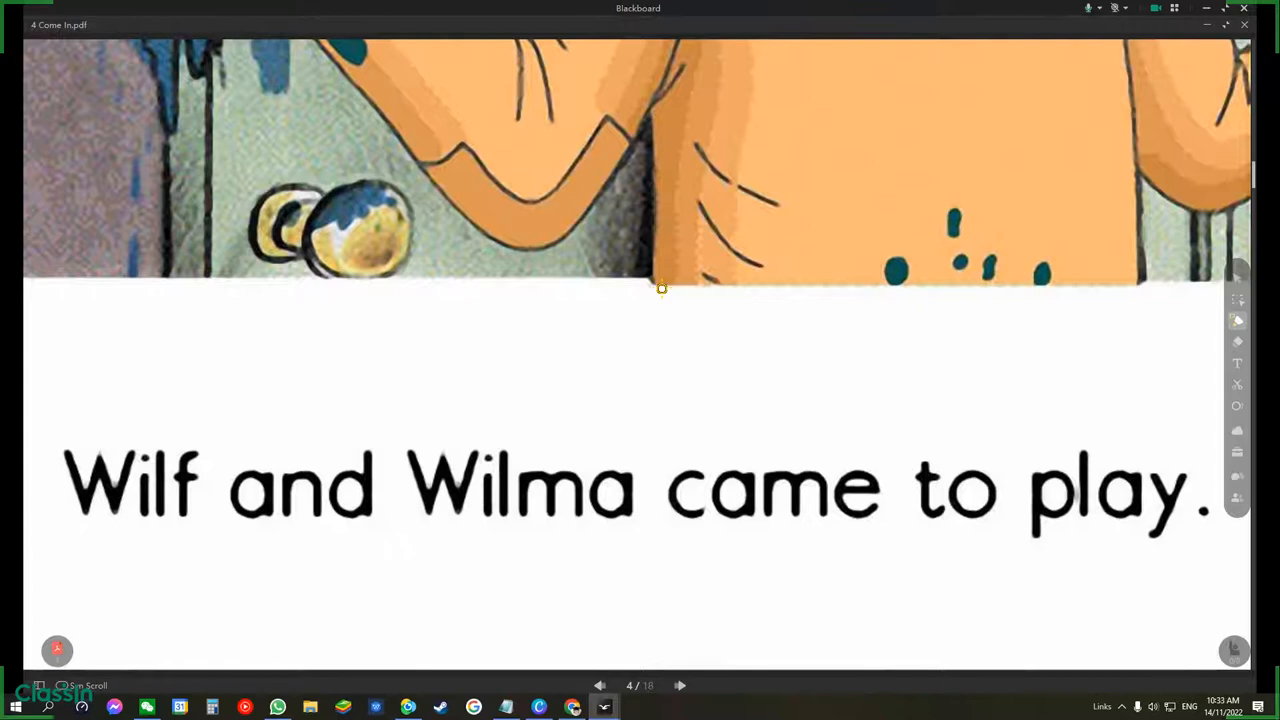
left_click(679, 685)
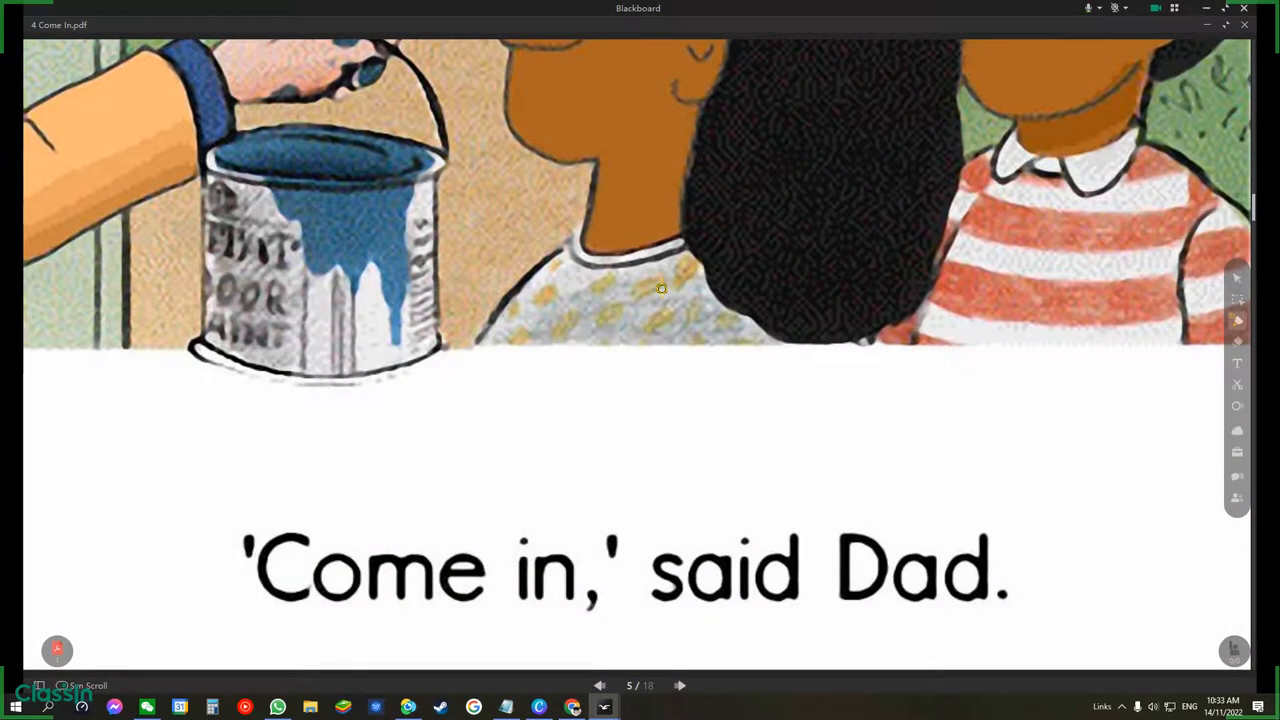
left_click(680, 685)
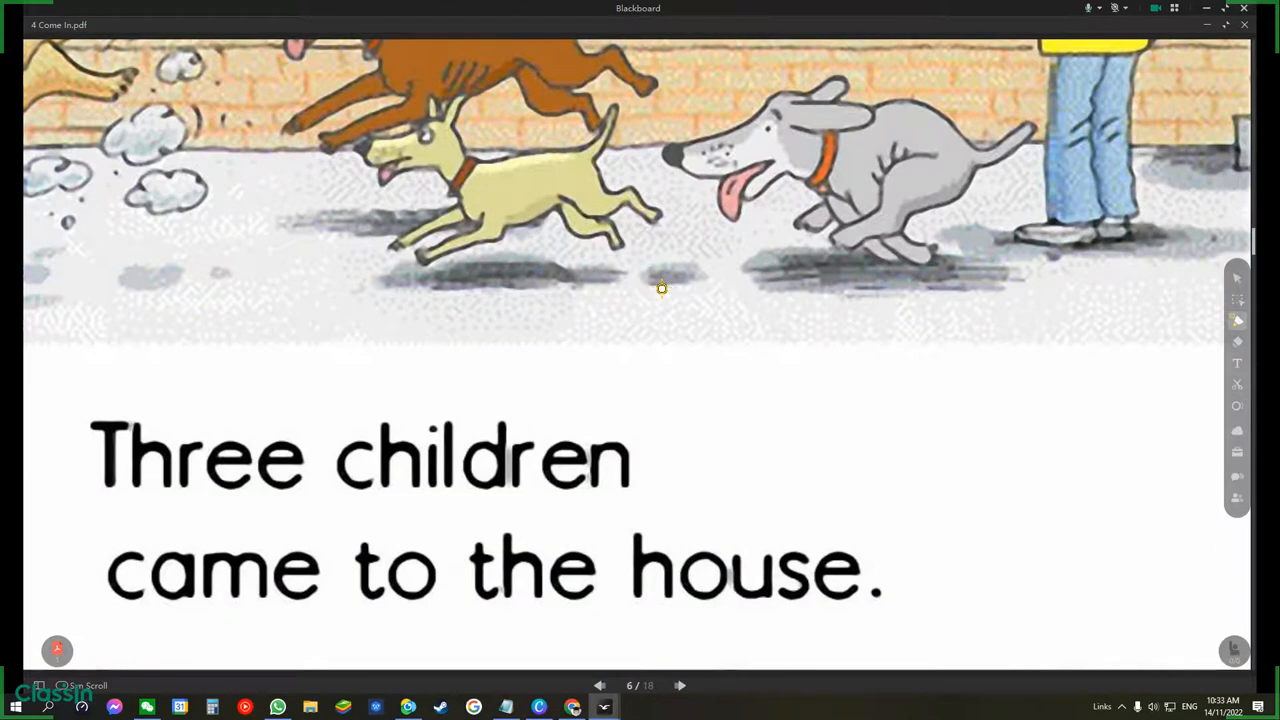
scroll("down", 3)
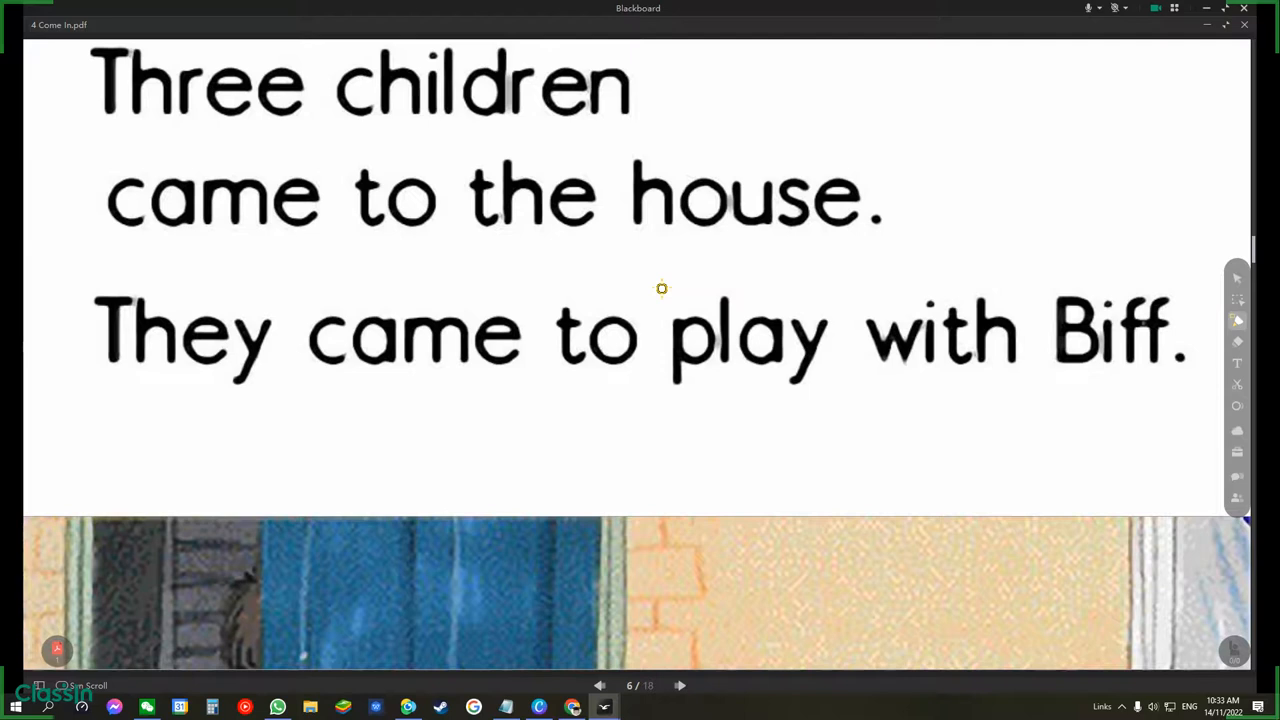
left_click(680, 685)
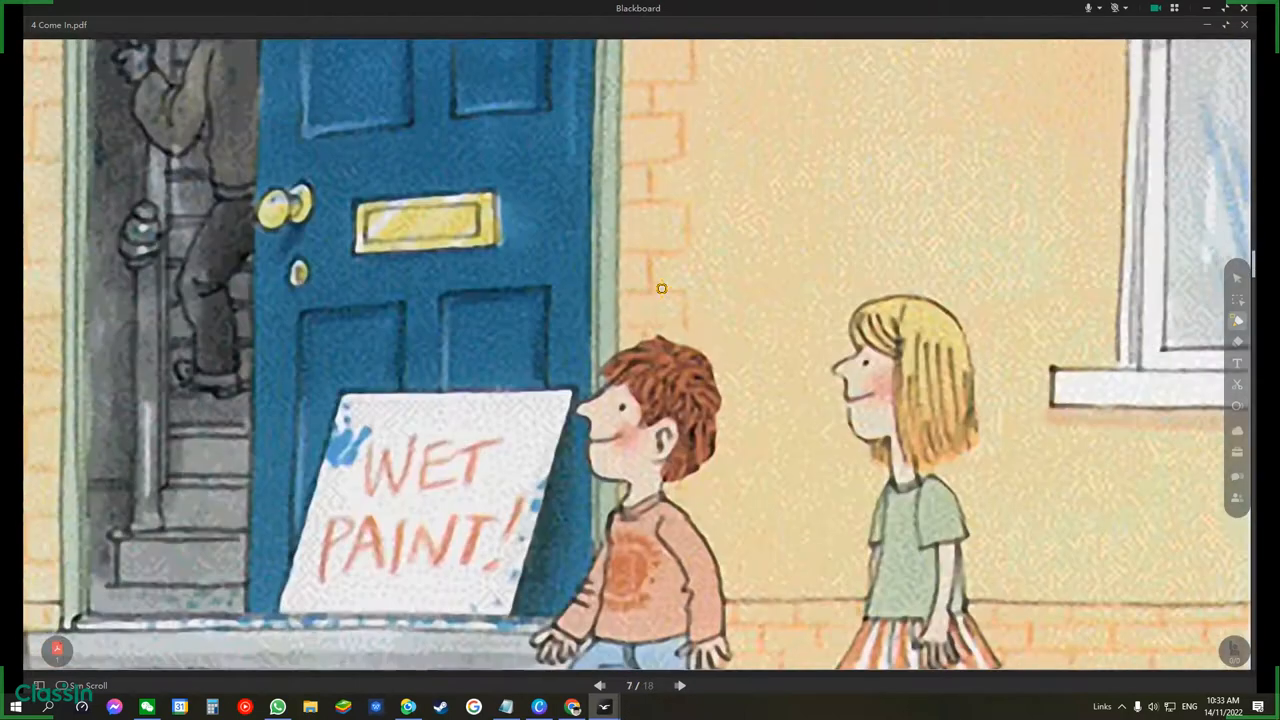
scroll("down", 3)
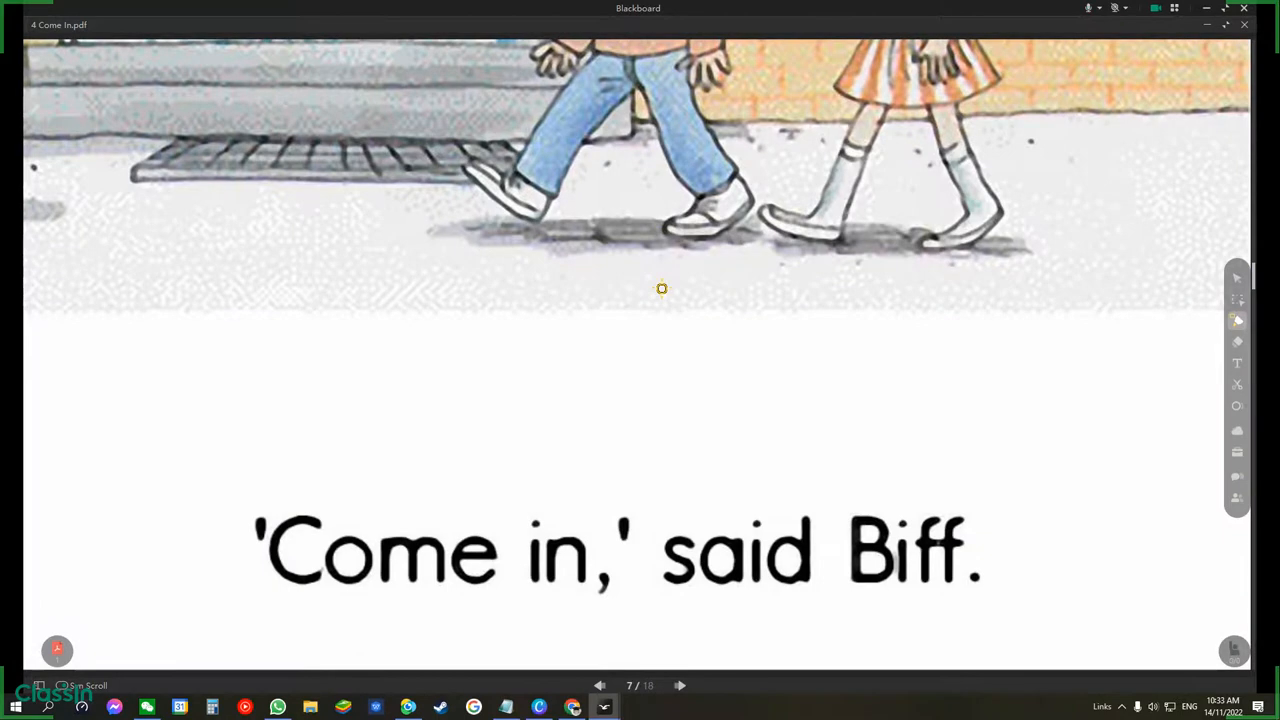
- Turn pages 8 through 11, where Chip and Kipper say 'Come in', to page 12's party scene
left_click(680, 685)
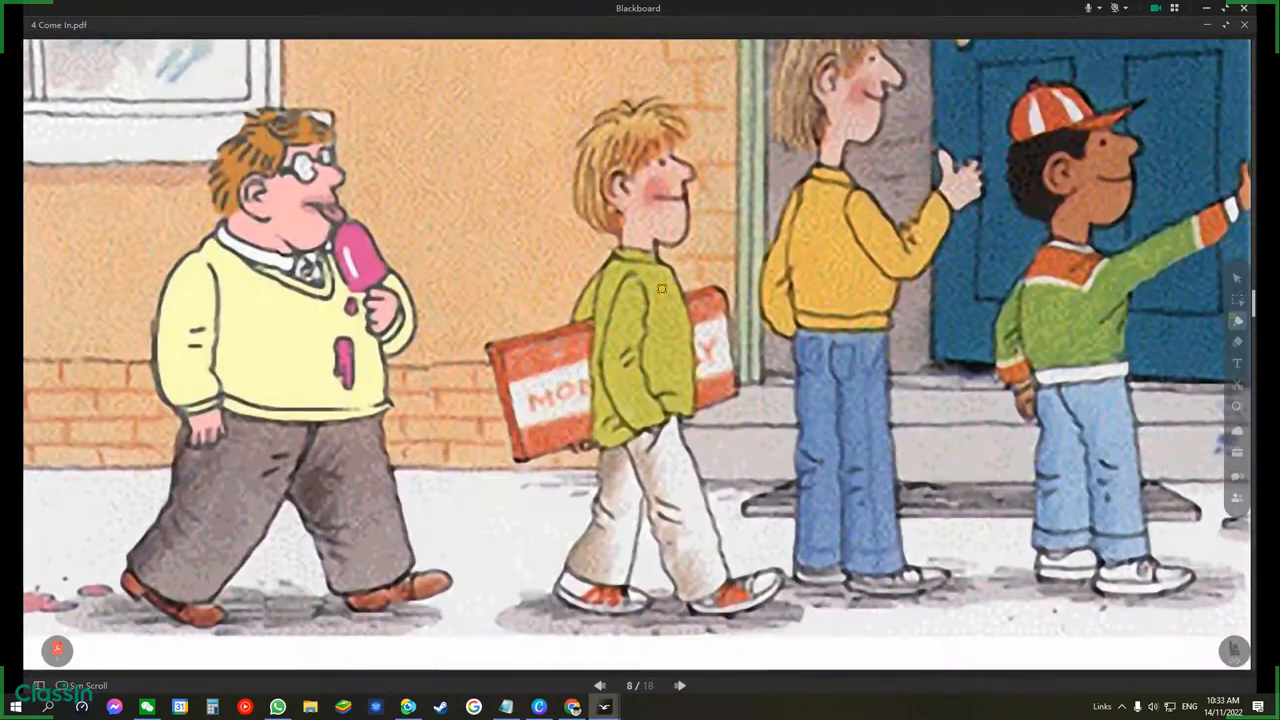
scroll("down", 3)
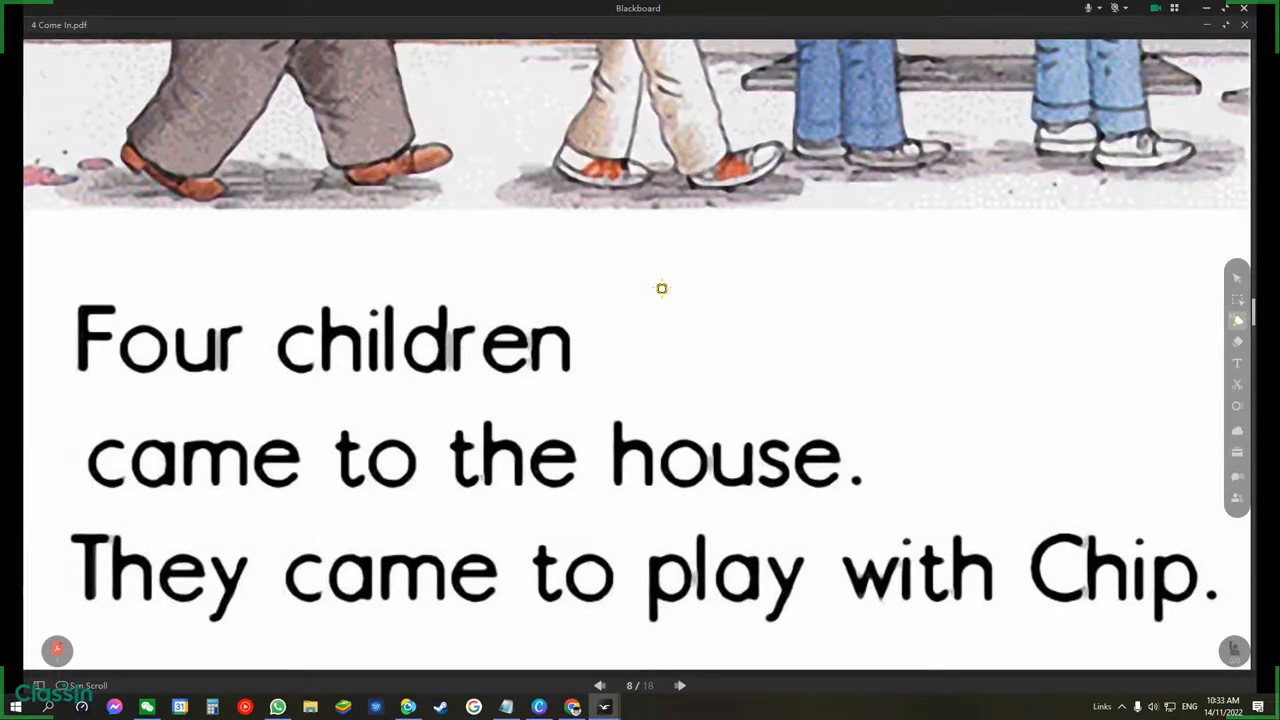
left_click(680, 685)
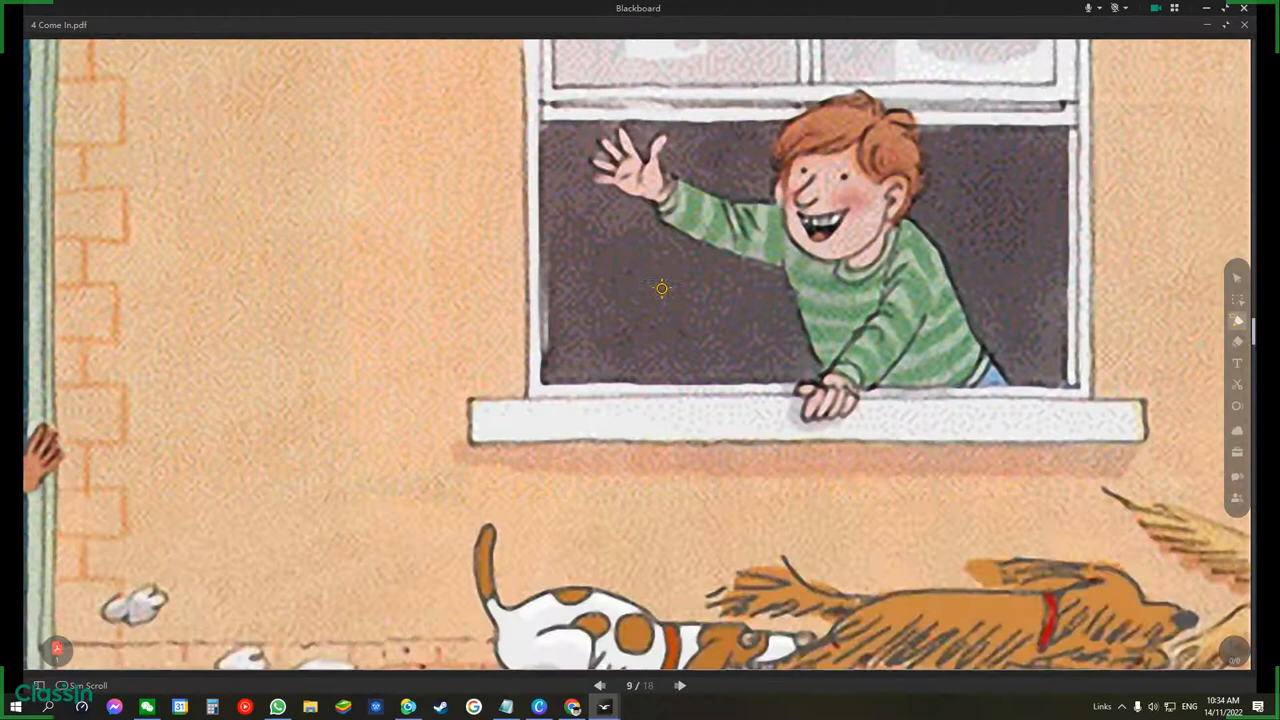
scroll("down", 3)
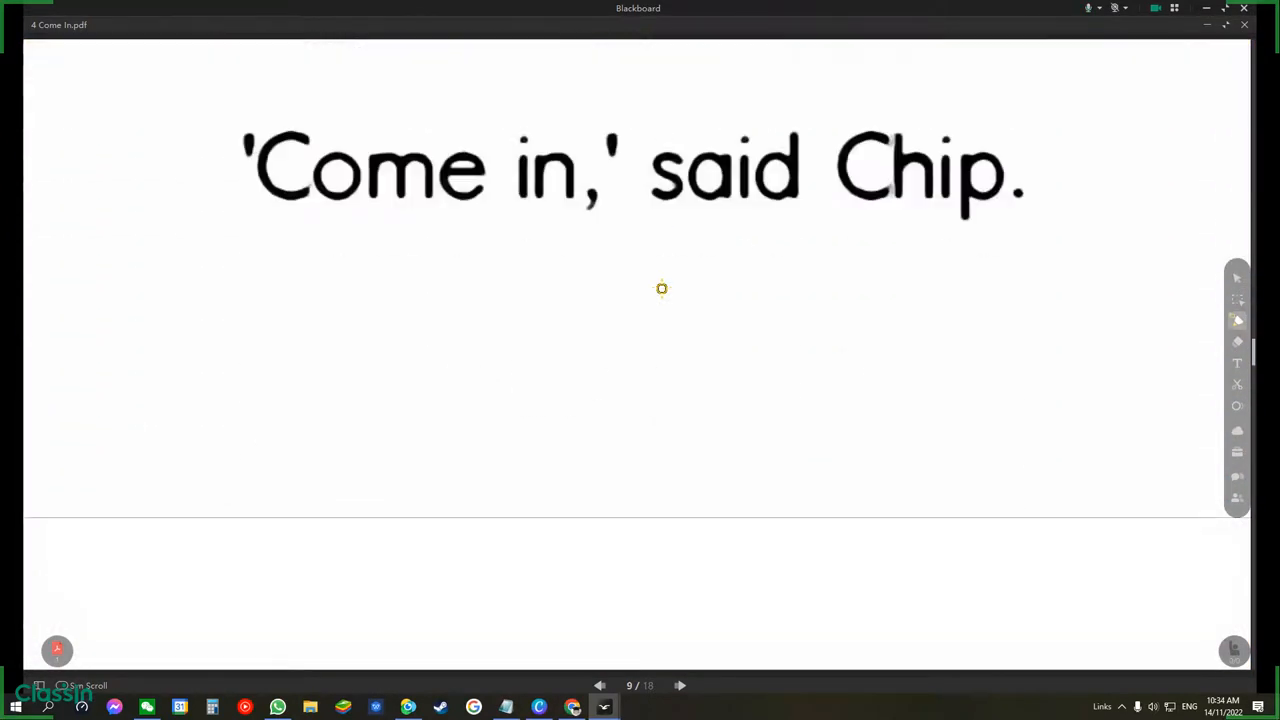
left_click(680, 685)
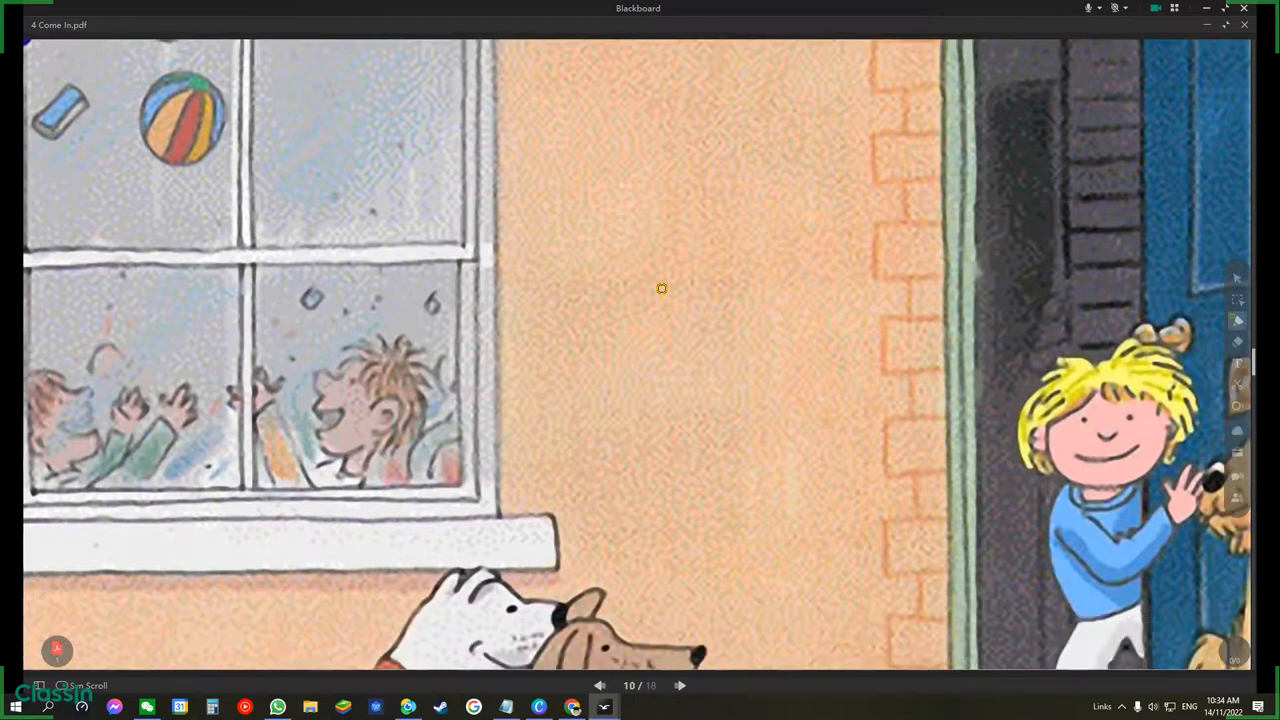
scroll("down", 3)
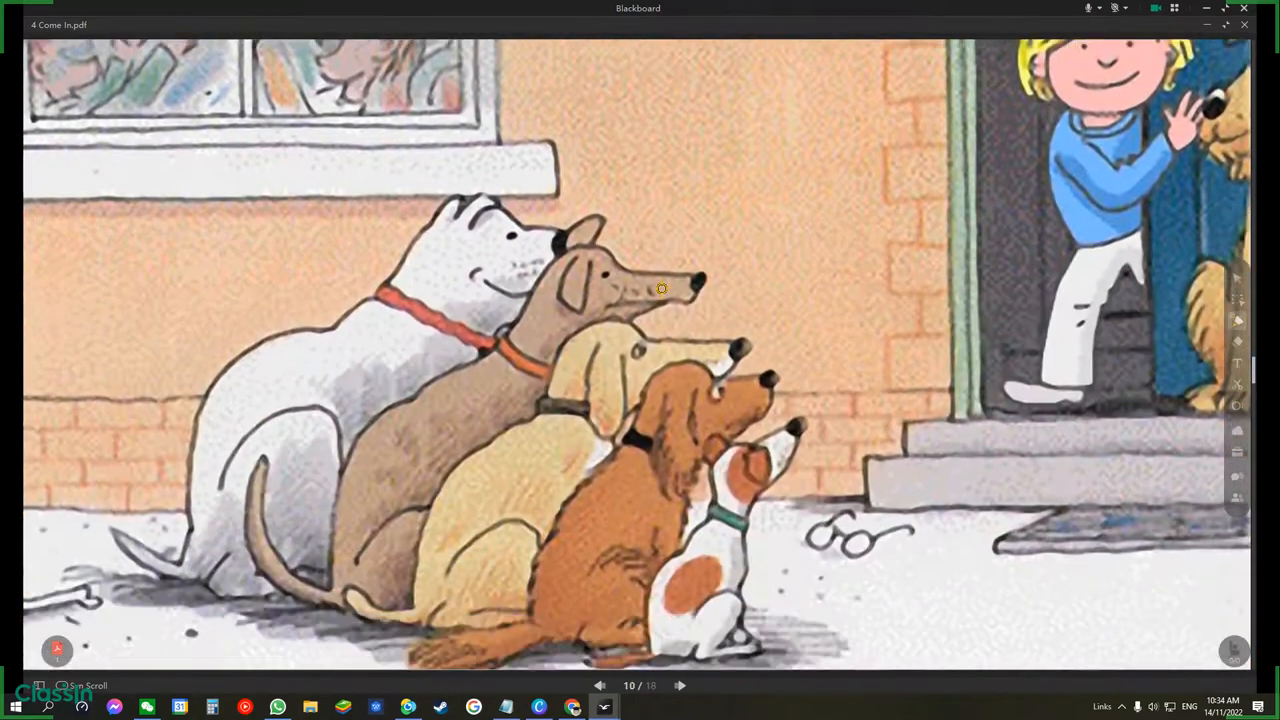
scroll("down", 3)
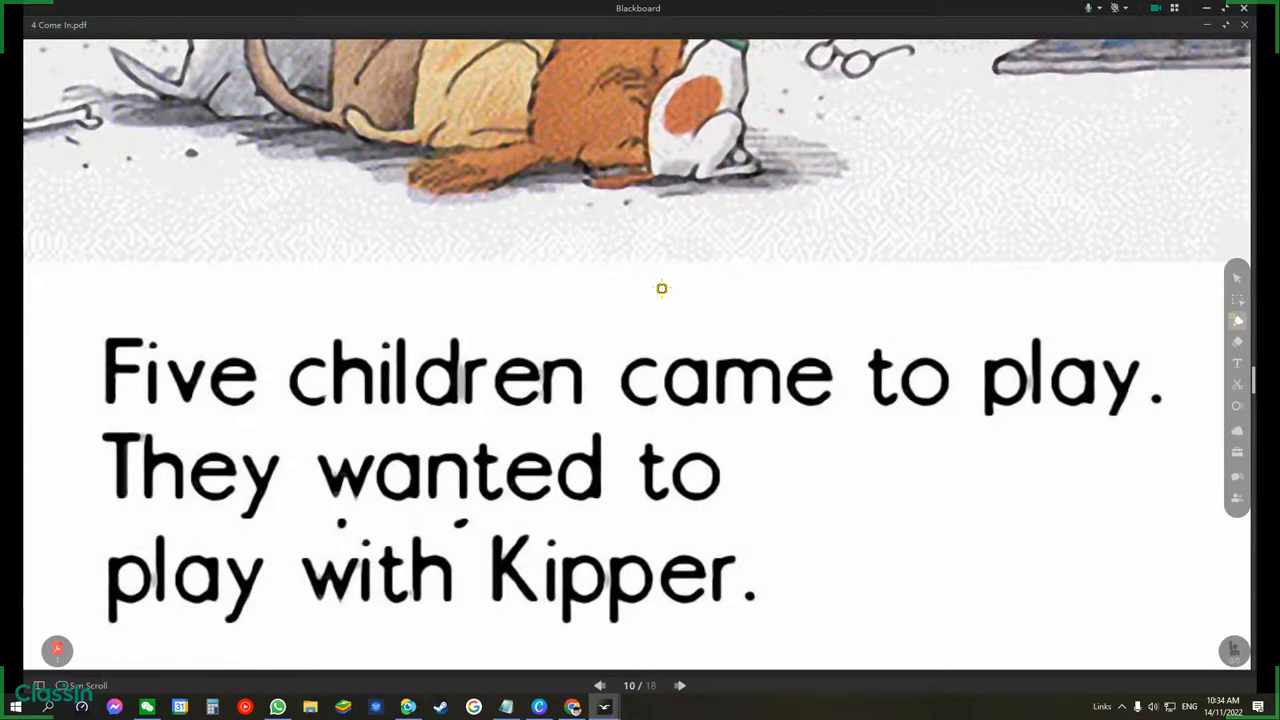
left_click(679, 685)
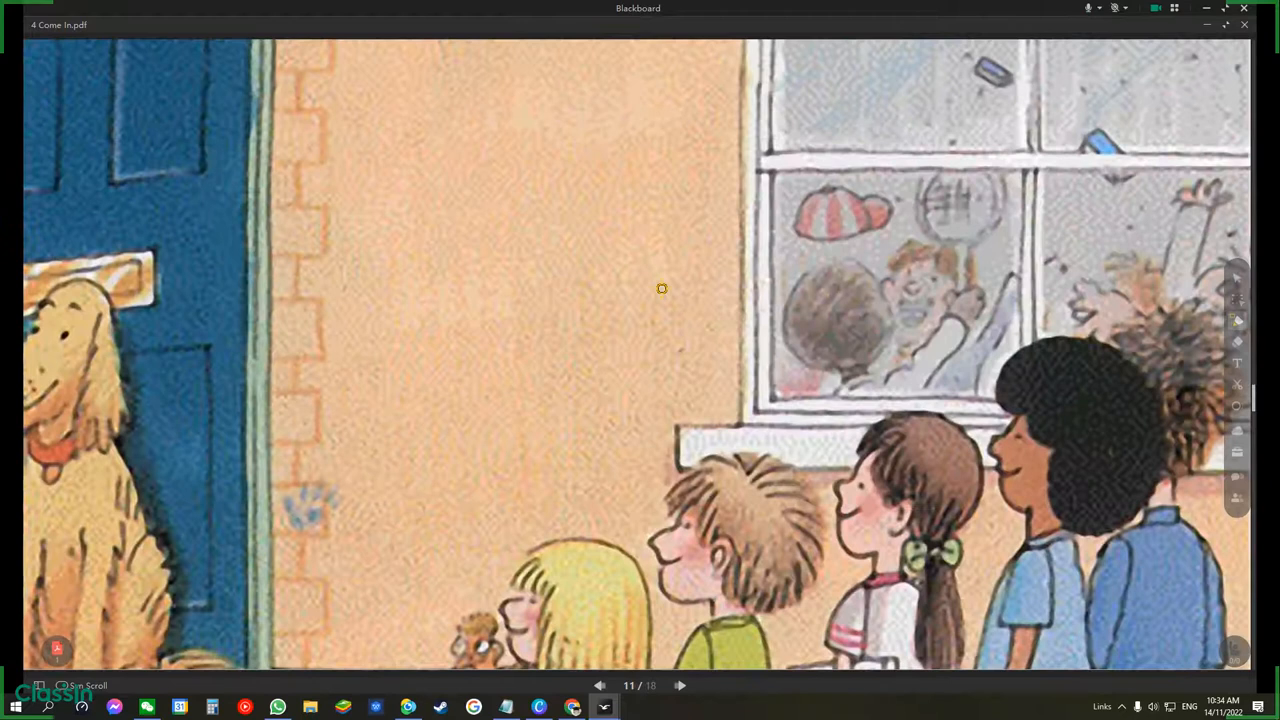
scroll("down", 3)
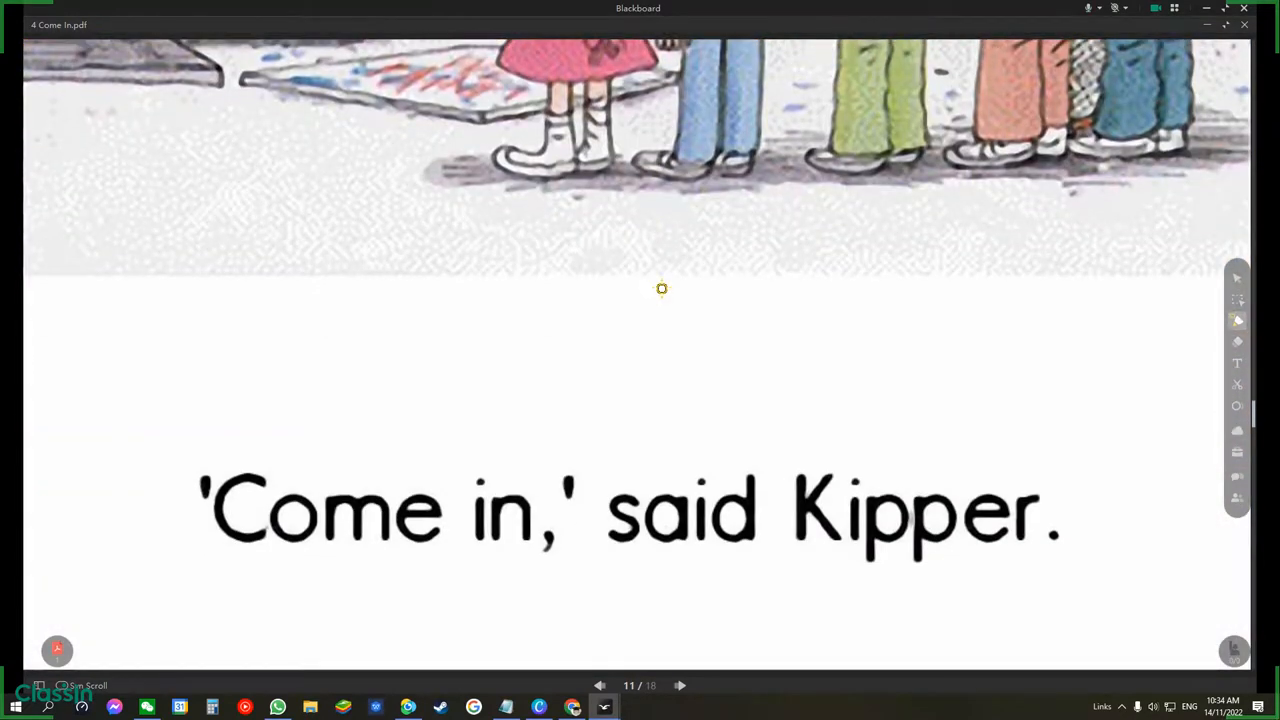
left_click(680, 685)
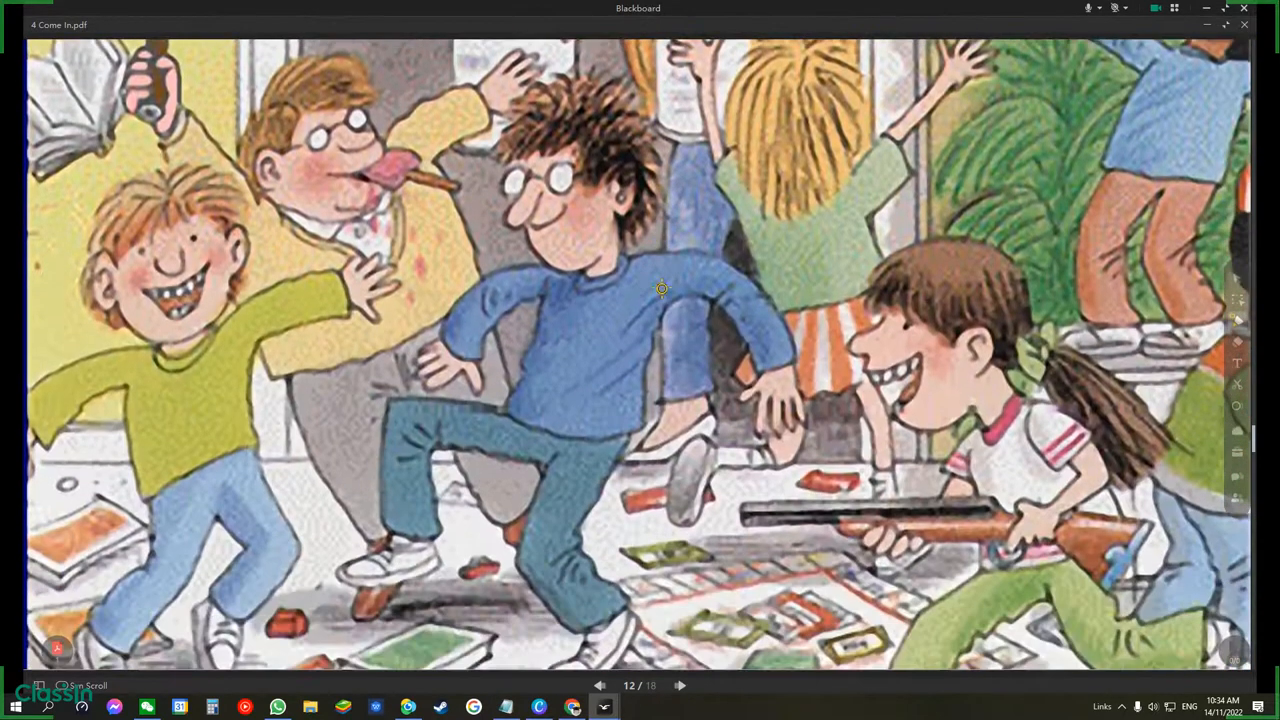
- Turn pages 13 to 18, ending on Mum at the door with many dogs
scroll("down", 3)
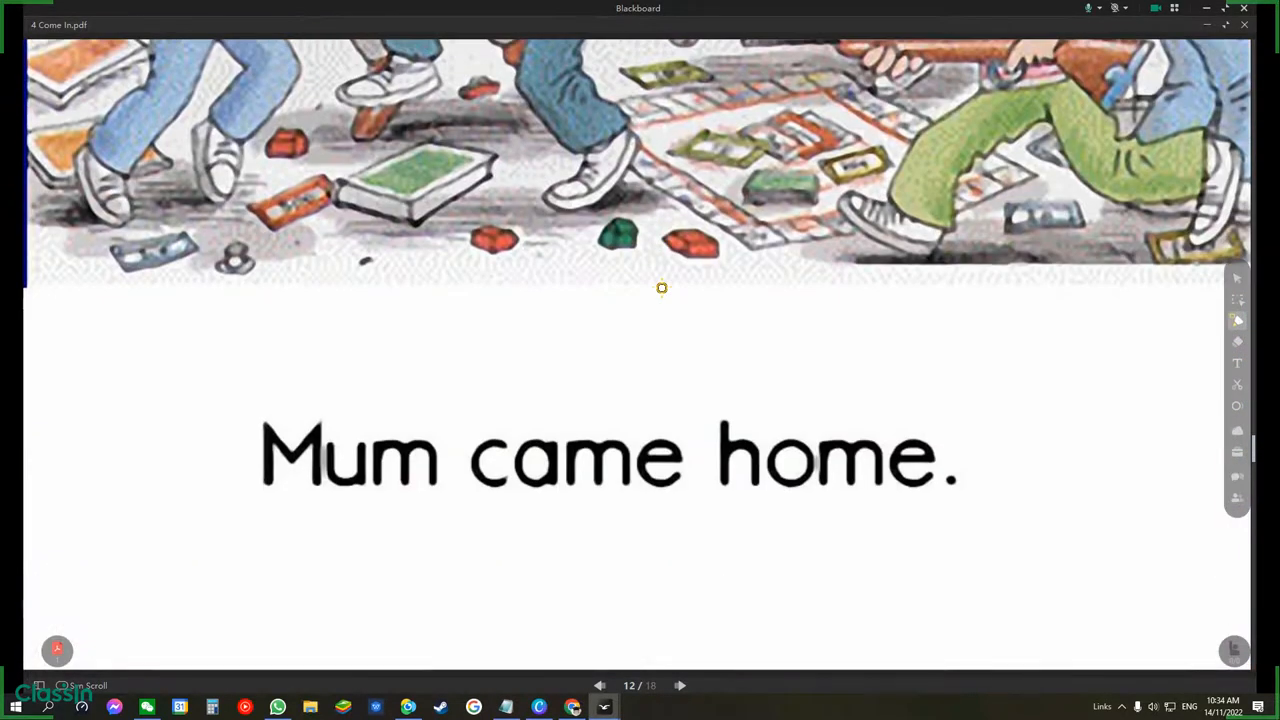
left_click(680, 685)
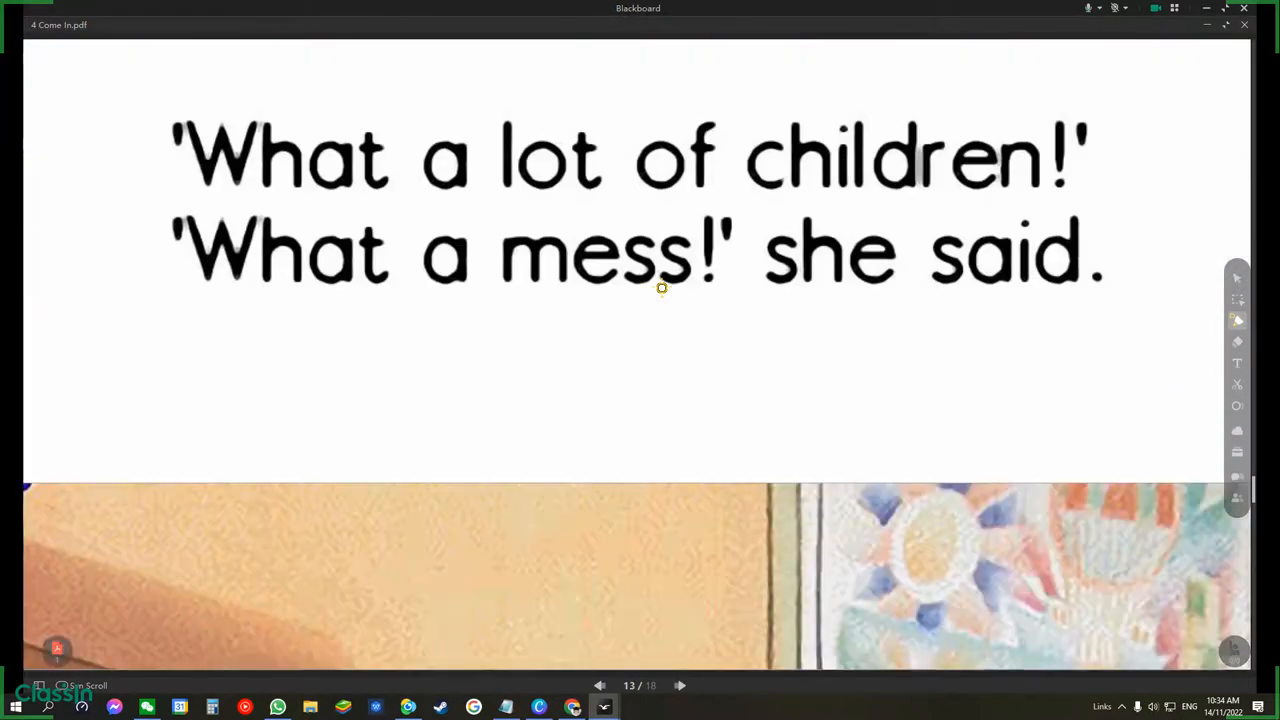
left_click(680, 685)
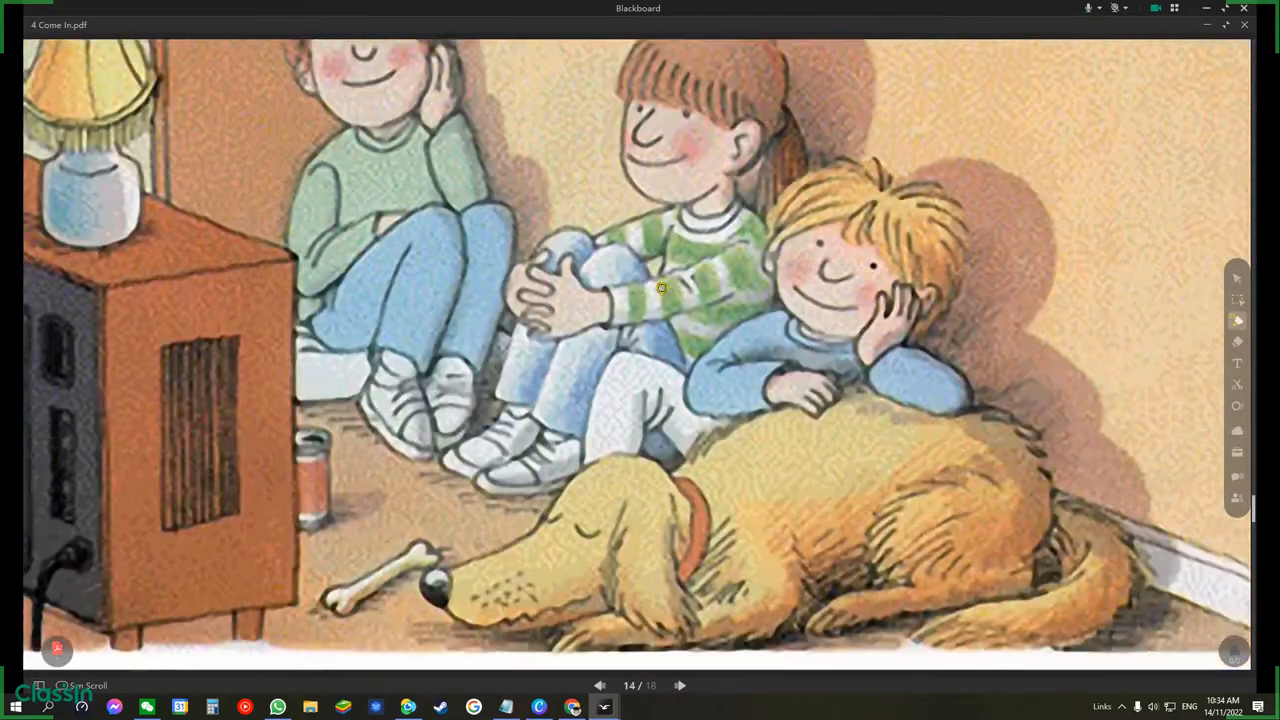
scroll("down", 3)
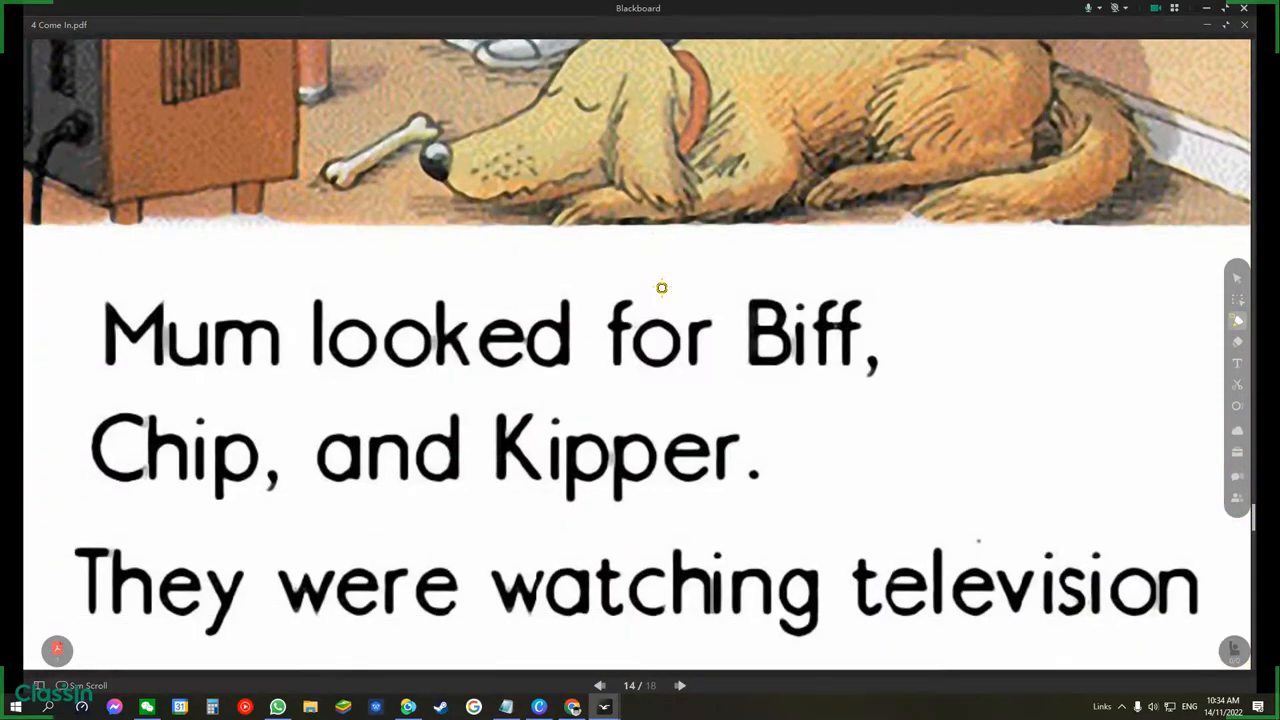
scroll("down", 3)
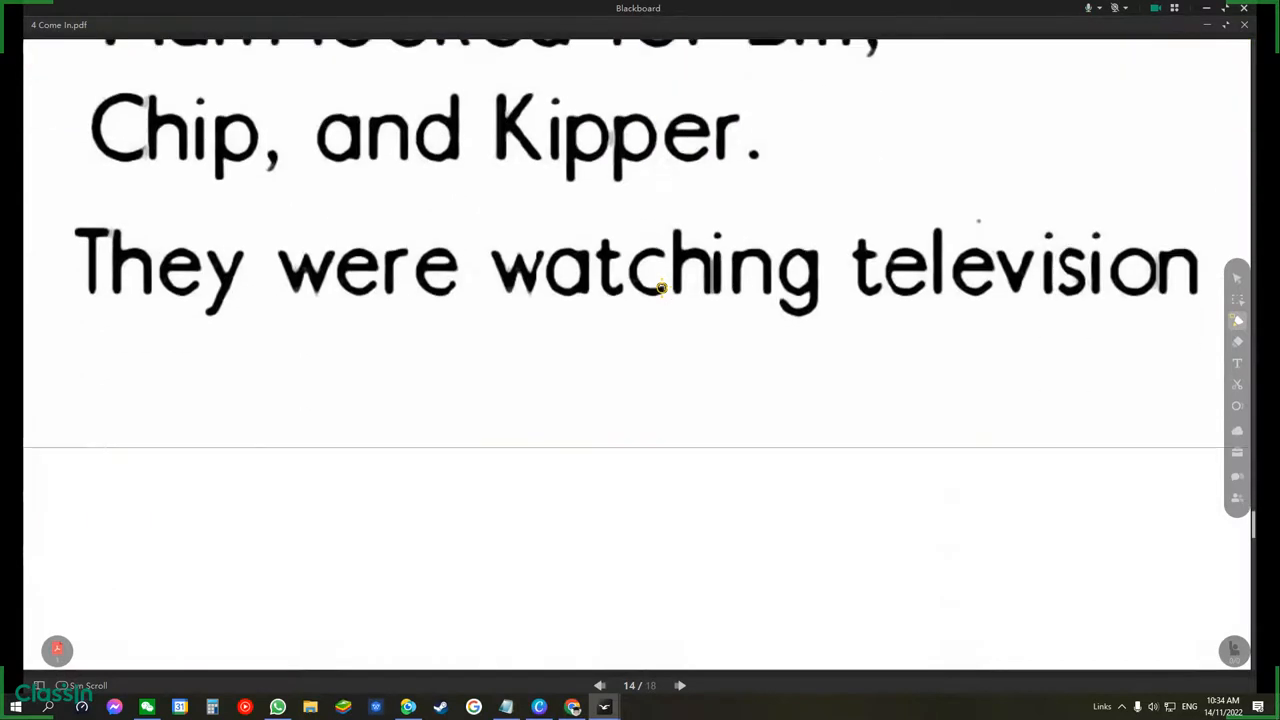
left_click(680, 685)
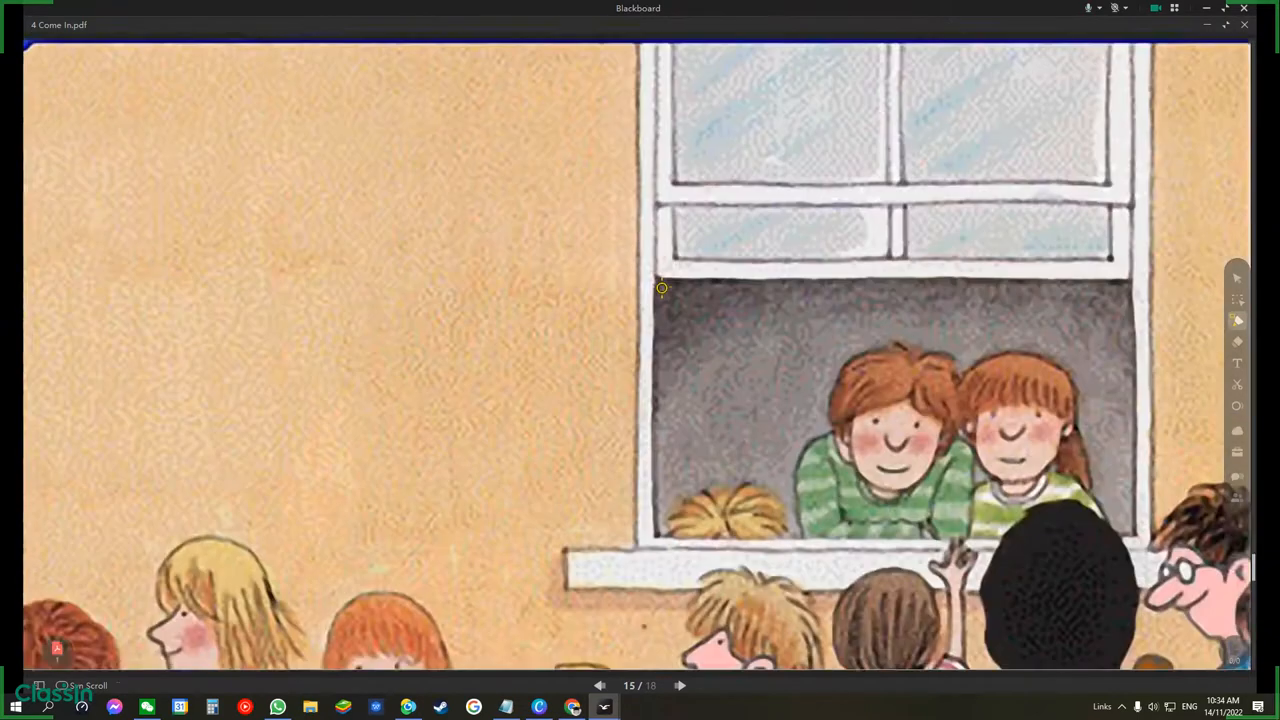
left_click(680, 685)
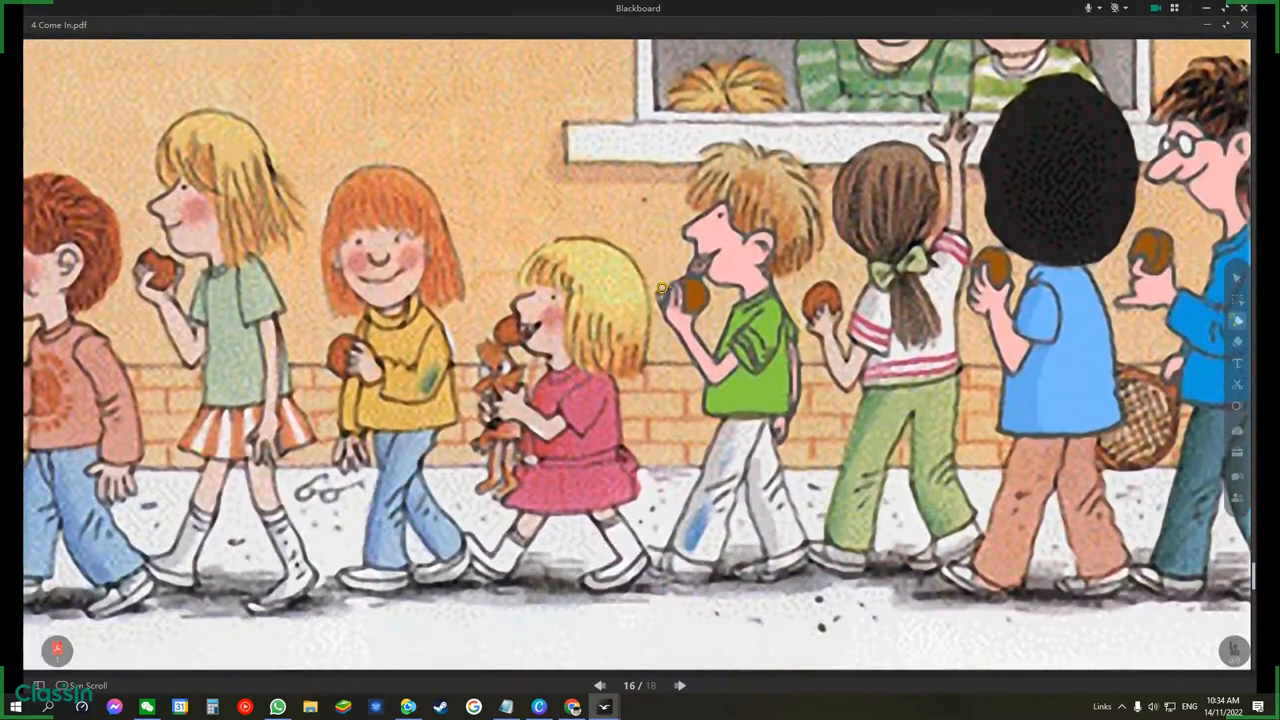
scroll("down", 3)
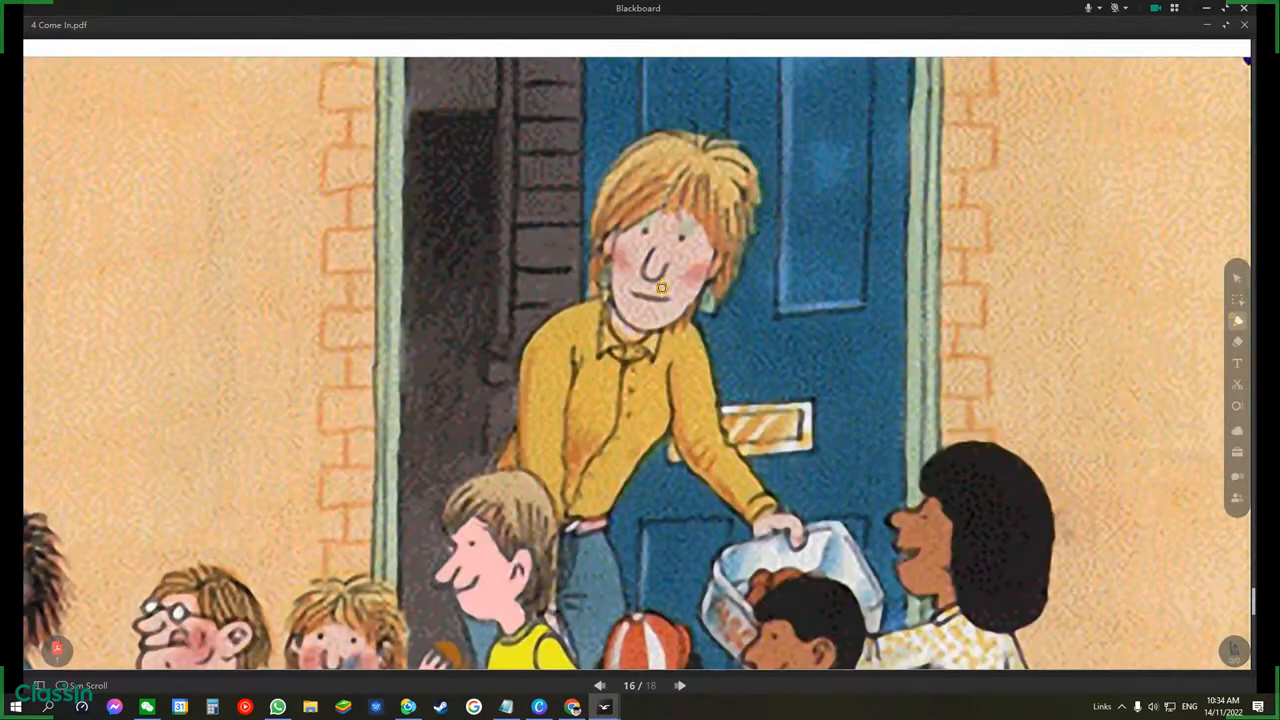
left_click(680, 686)
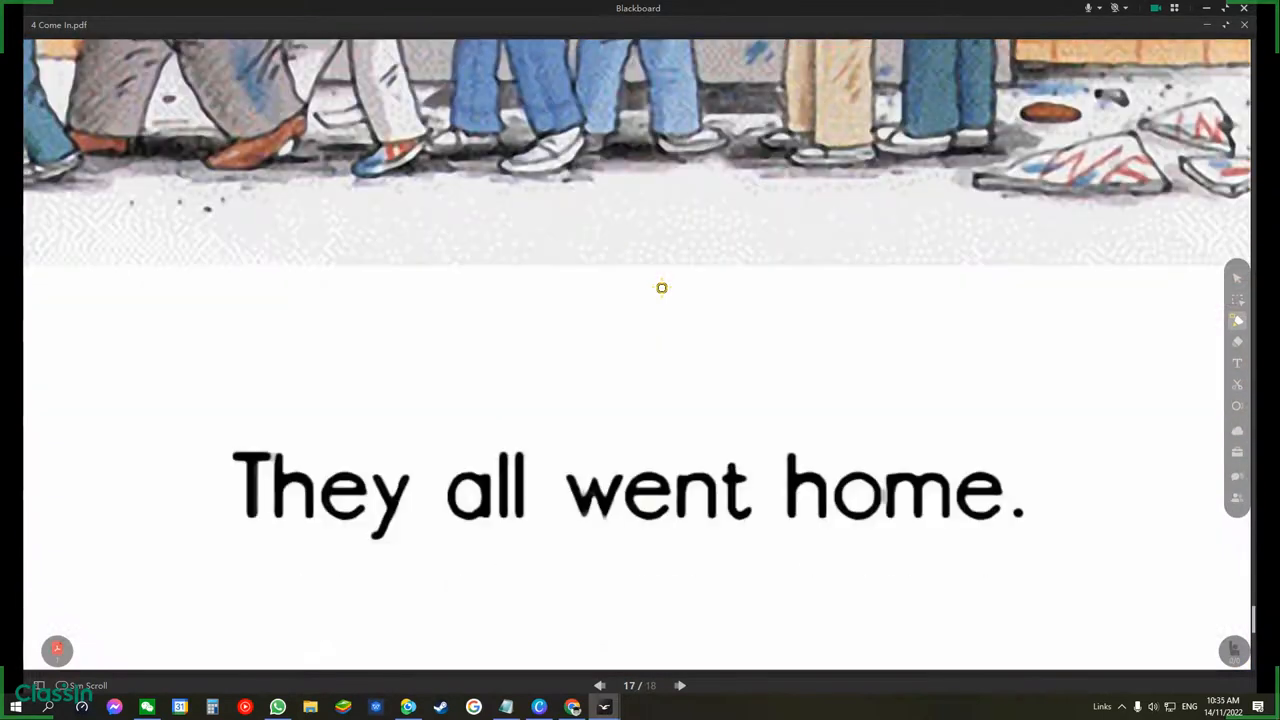
left_click(680, 685)
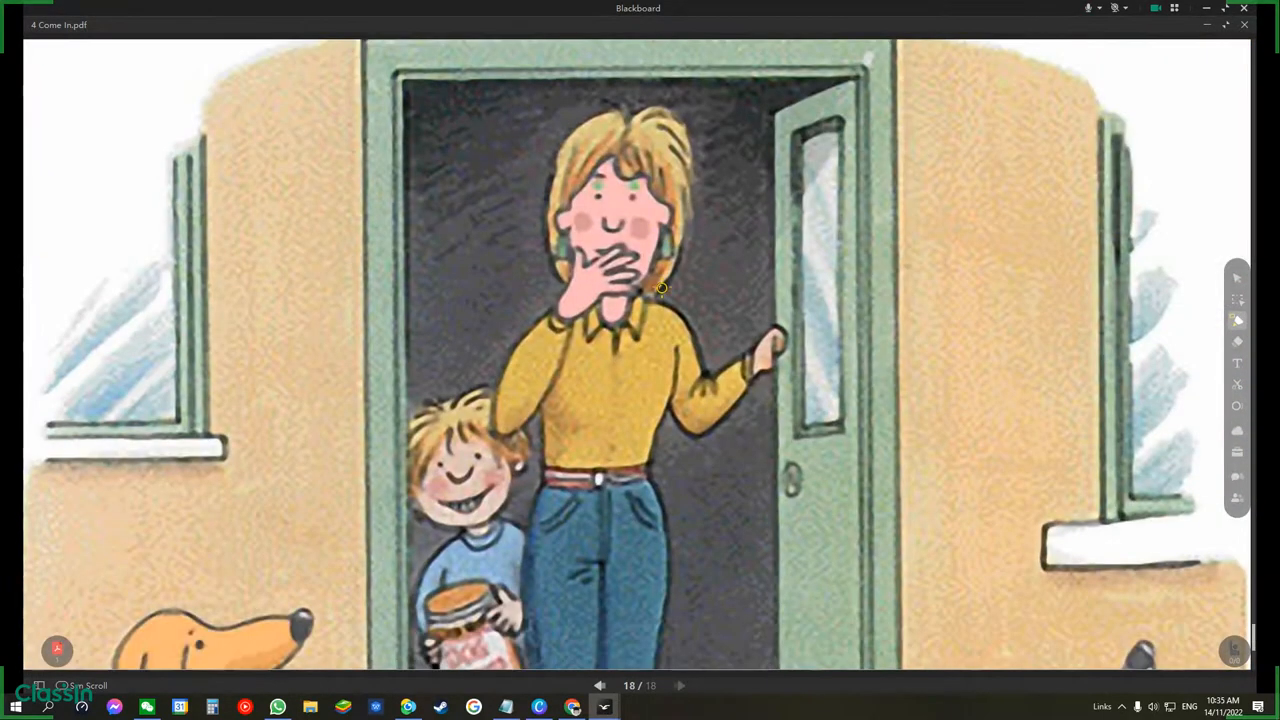
scroll("down", 3)
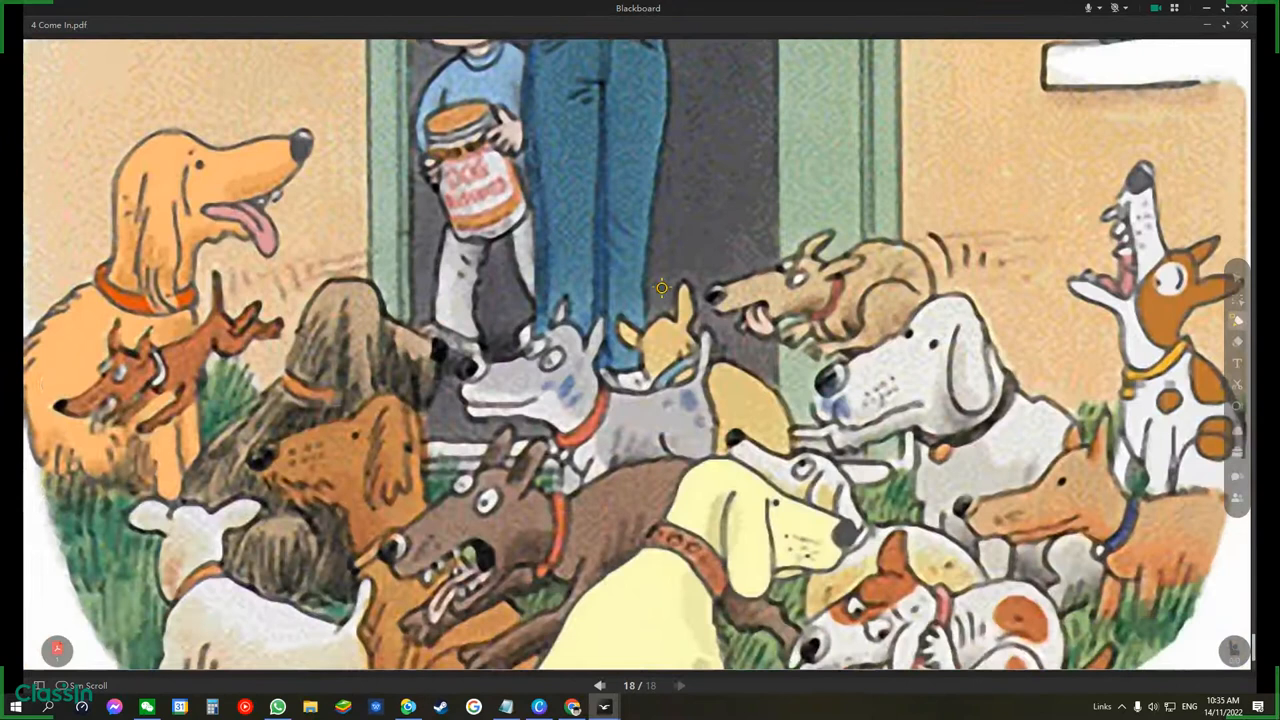